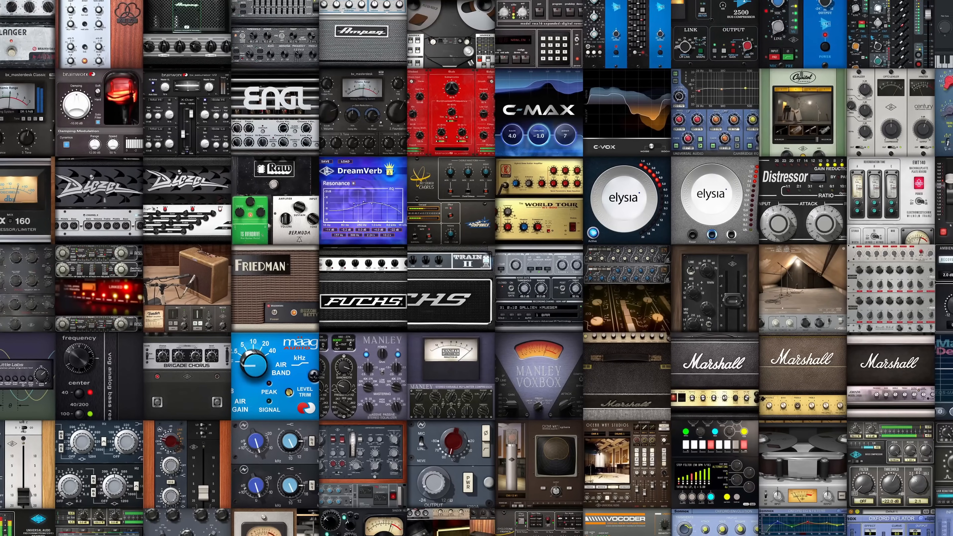
Bring up the Auto-Tune X plug-in window on the LD Vox channel
scroll("down", 3)
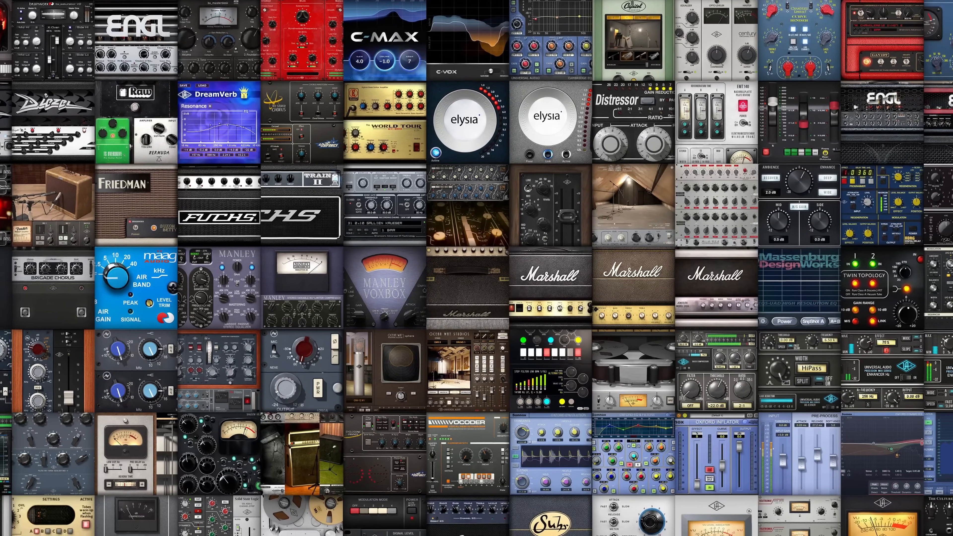
scroll("down", 3)
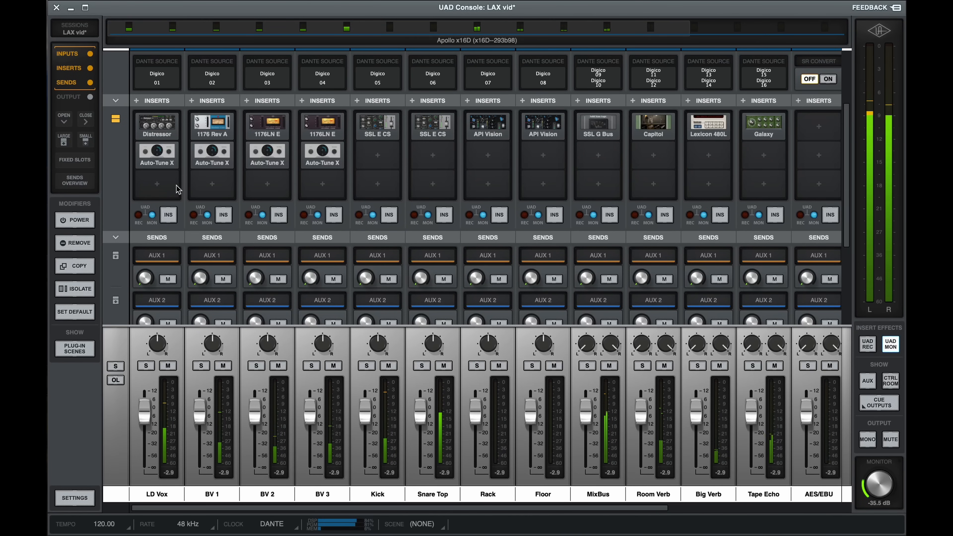
double_click(156, 153)
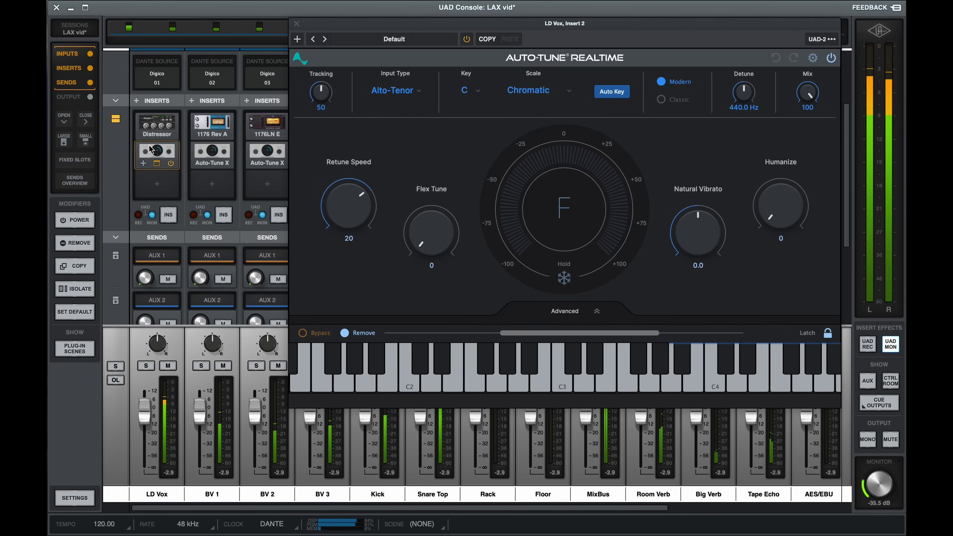
left_click(74, 346)
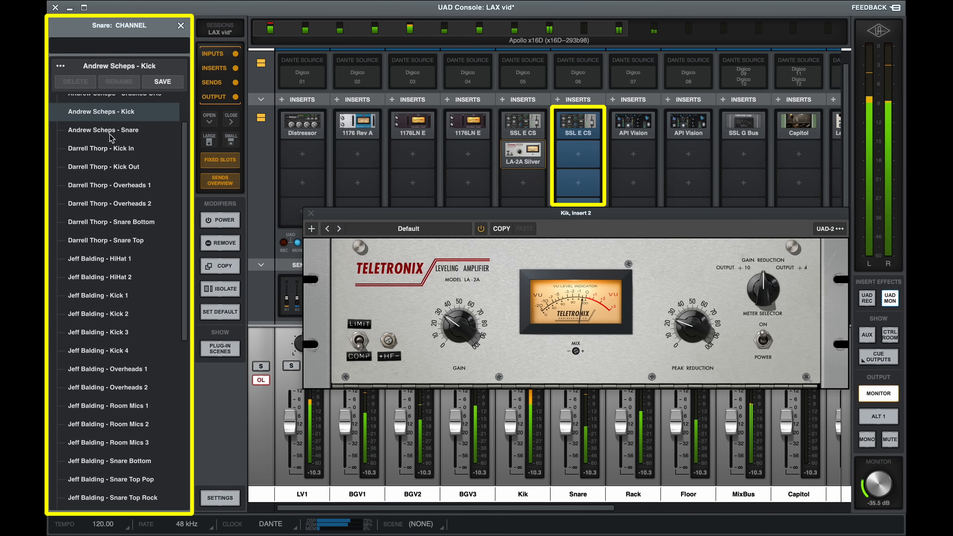
Load the Andrew Scheps - Snare preset on Snare and show LV1's Flex Route outputs
left_click(104, 130)
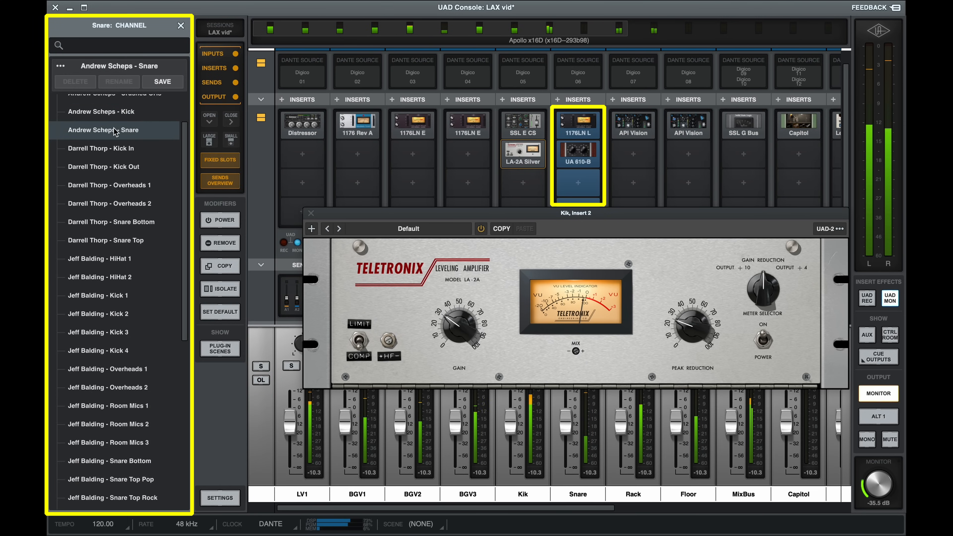
left_click(102, 111)
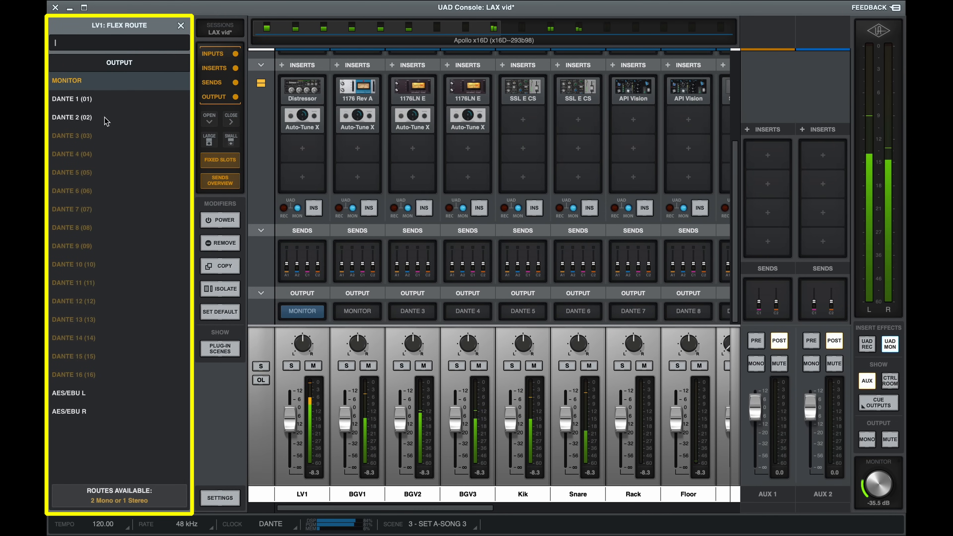
Route LV1 through Floor to Dante 1–8 and recall the SET A-SONG 2 plug-in scene
left_click(72, 98)
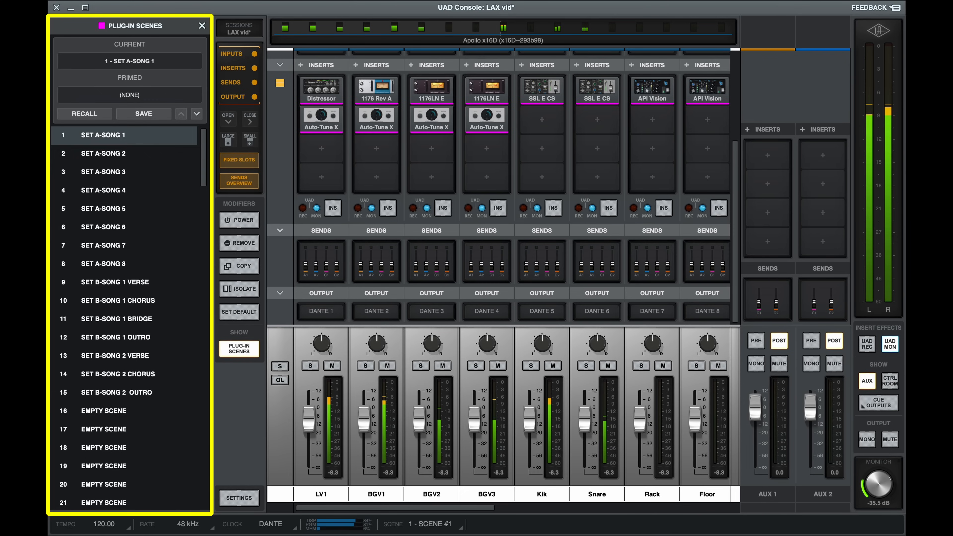
left_click(103, 154)
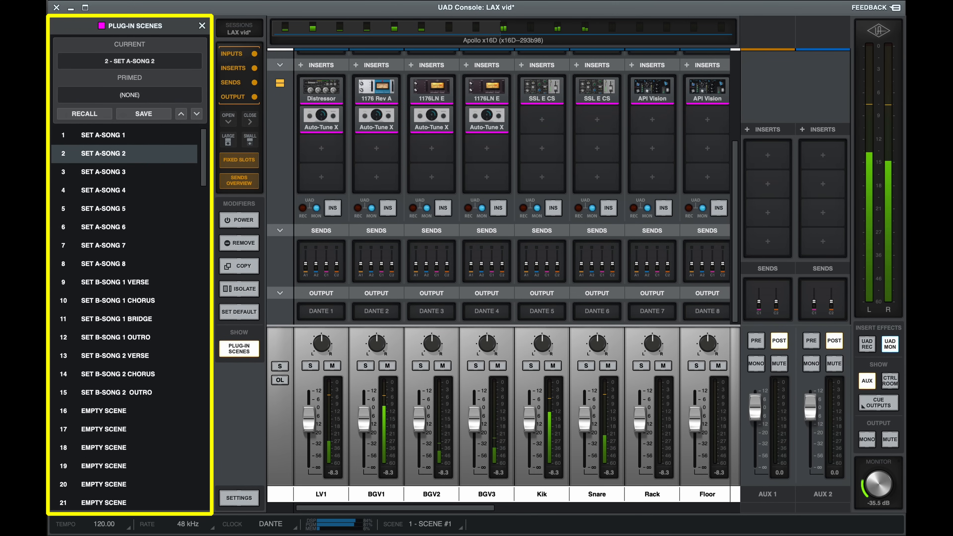